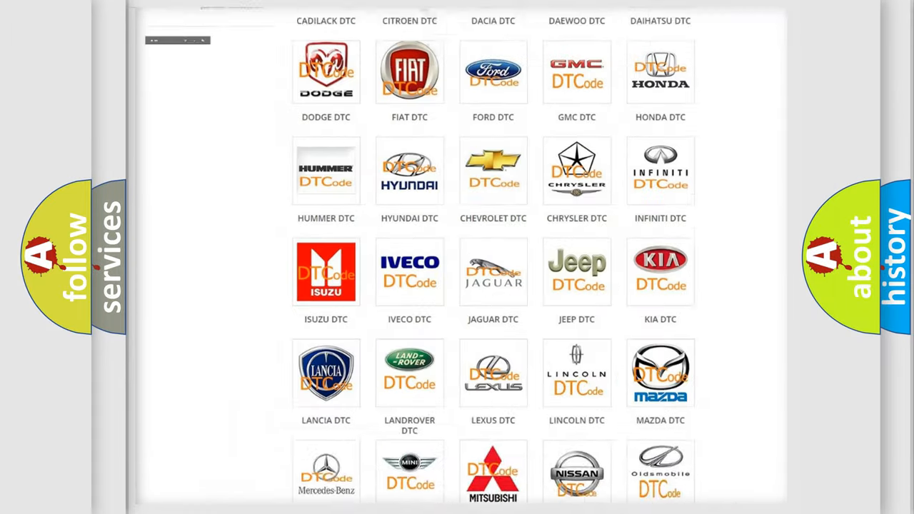
# Open the Jeep DTC page from the brand grid to list its diagnostic trouble codes.
pyautogui.scroll(3)
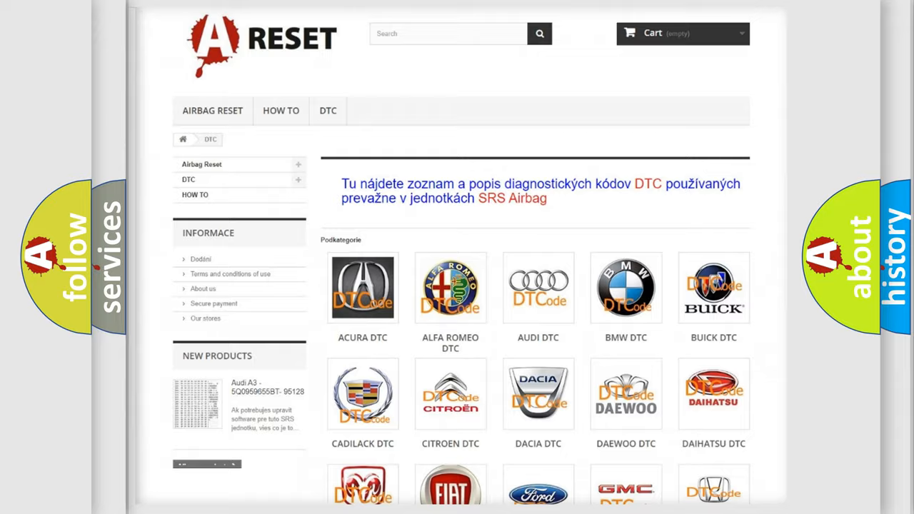
pyautogui.scroll(-3)
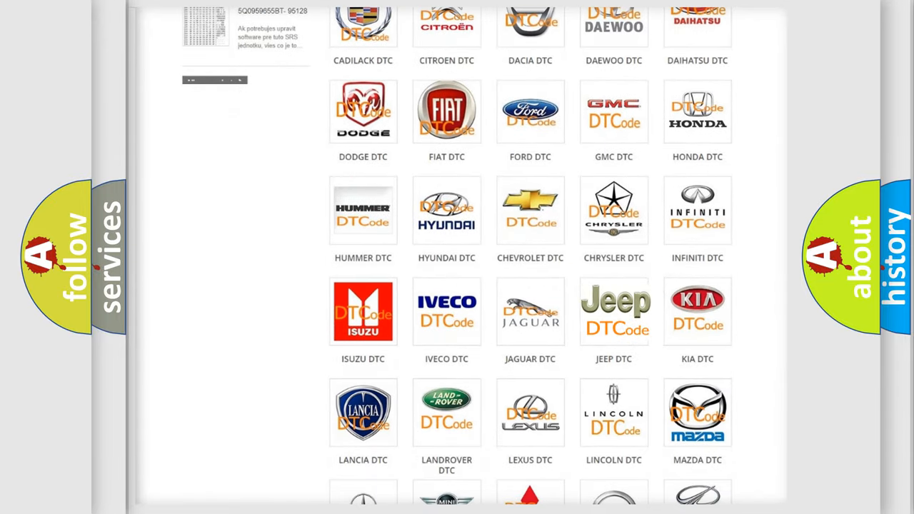
pyautogui.click(614, 311)
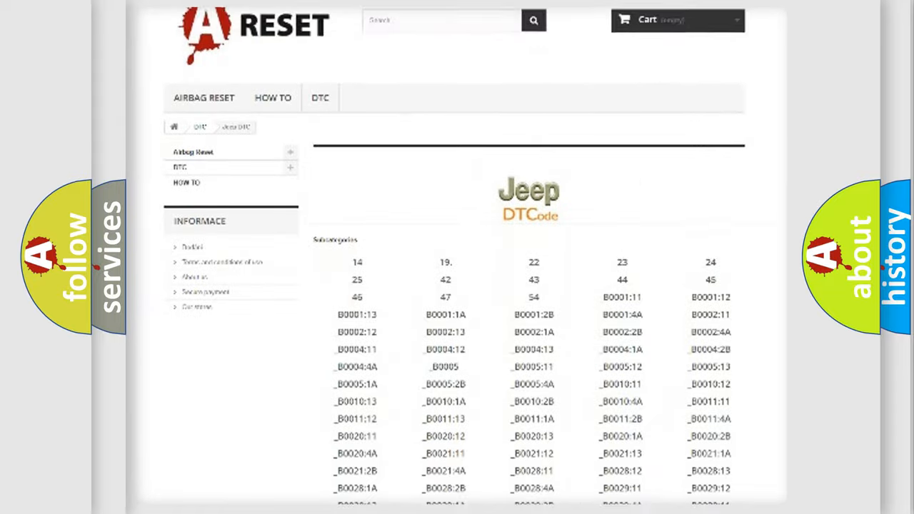
pyautogui.scroll(-3)
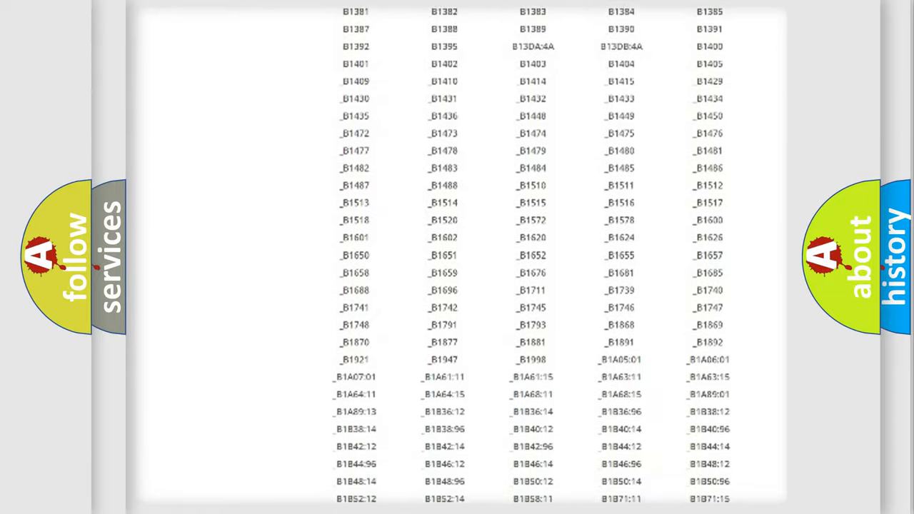
pyautogui.scroll(3)
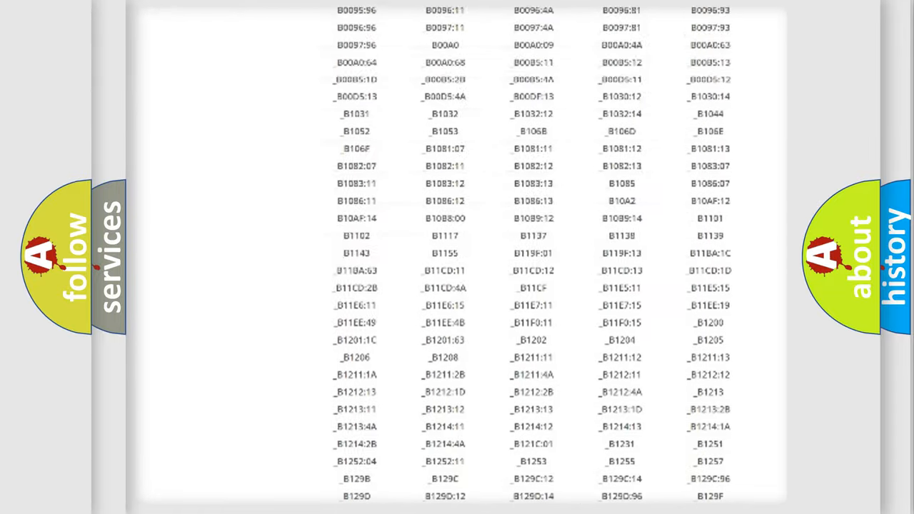
pyautogui.scroll(3)
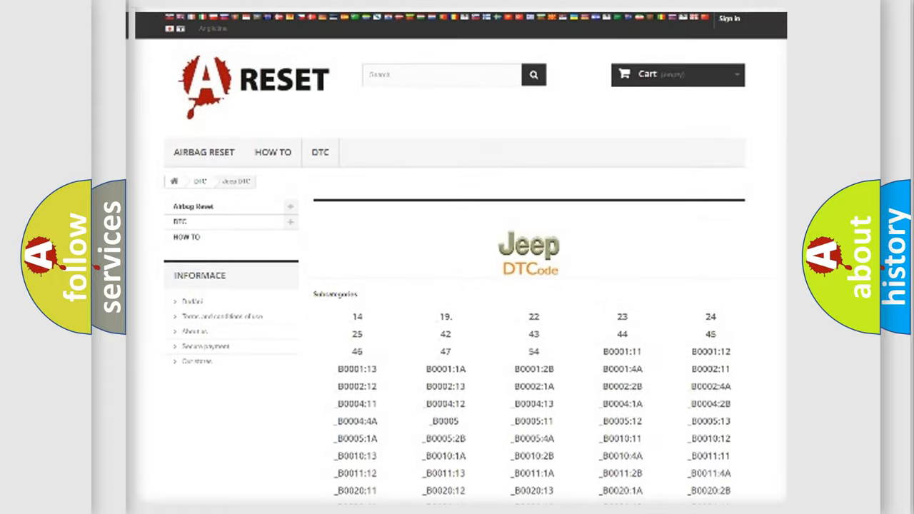